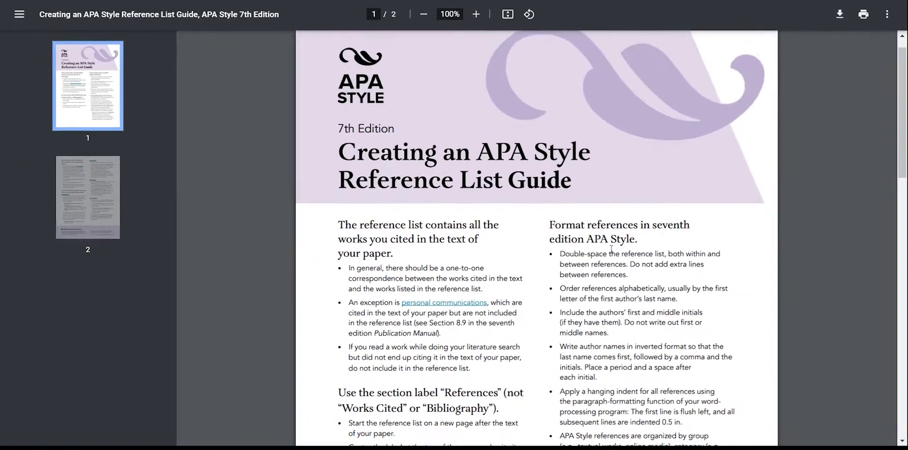
- Scroll through the References heading and four source entries in the tutorial document
scroll("down", 3)
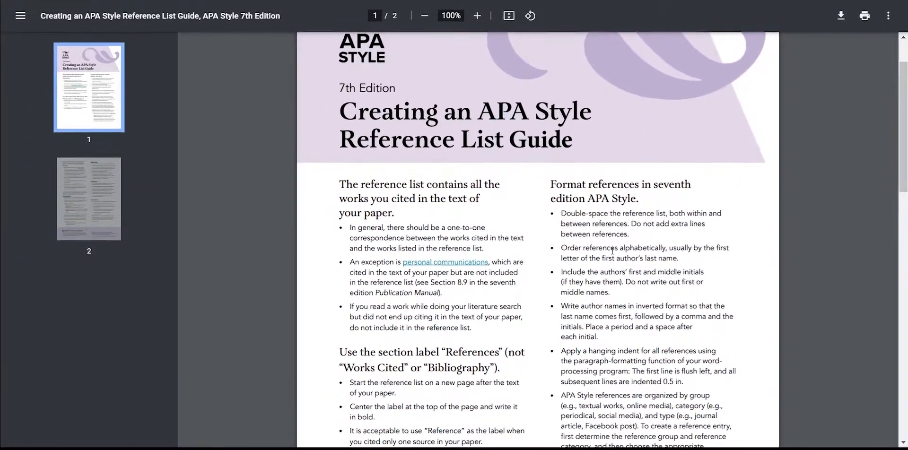
scroll("up", 3)
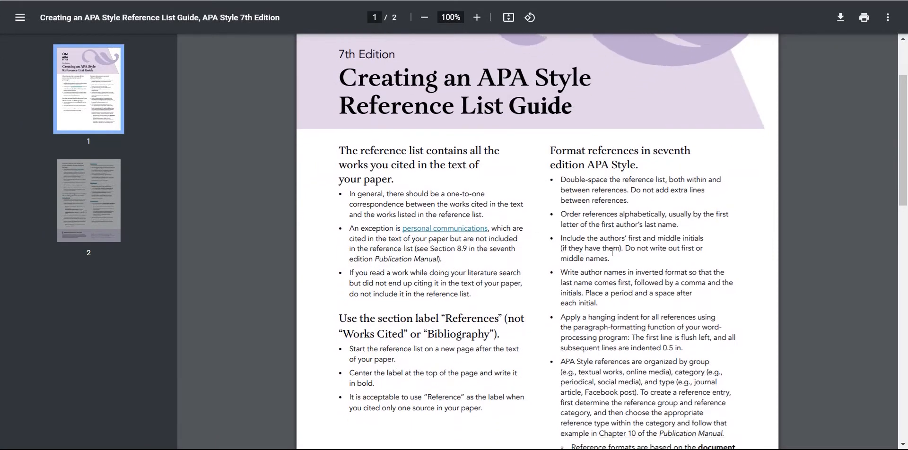
scroll("down", 3)
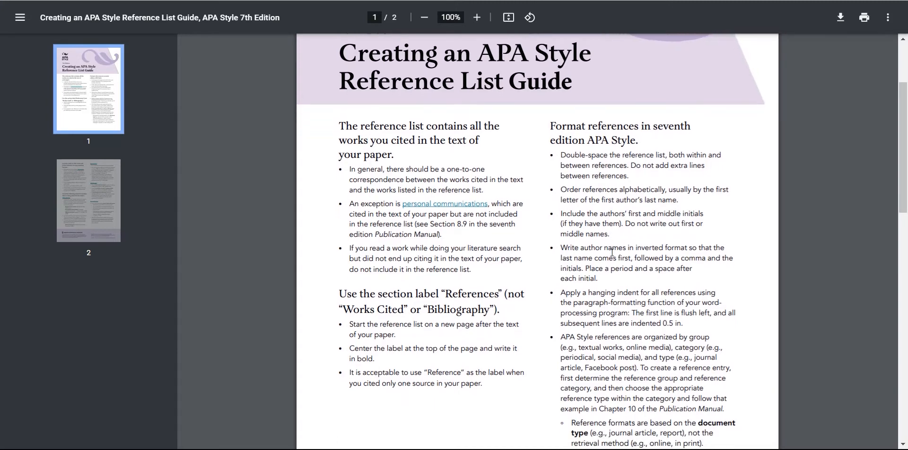
scroll("down", 3)
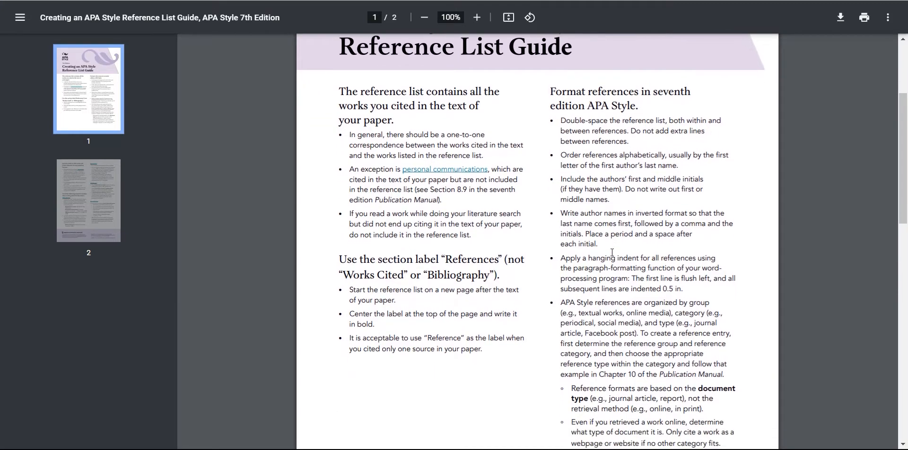
scroll("down", 3)
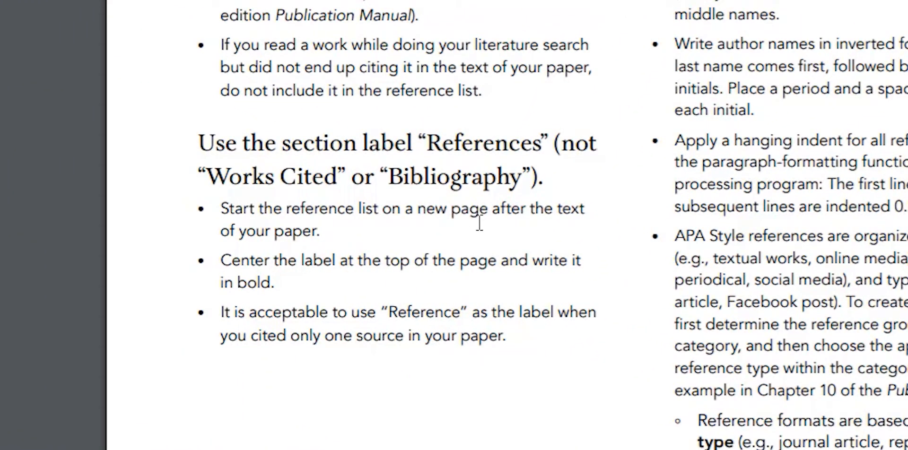
scroll("down", 3)
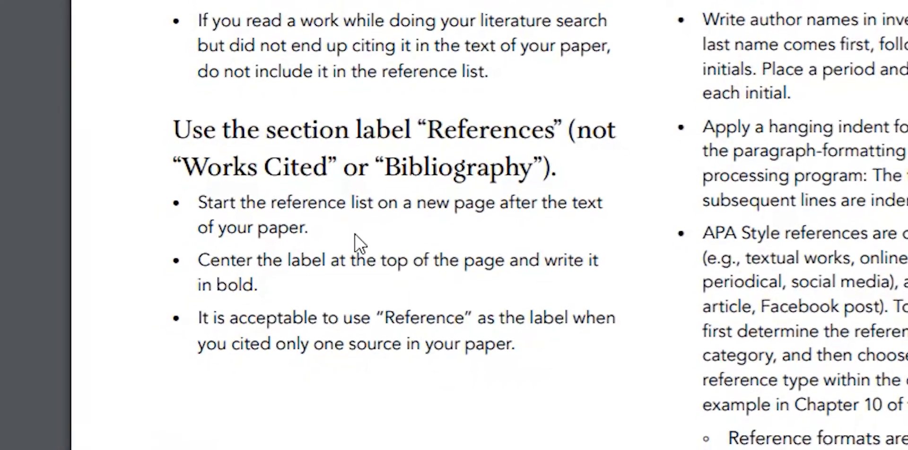
scroll("up", 3)
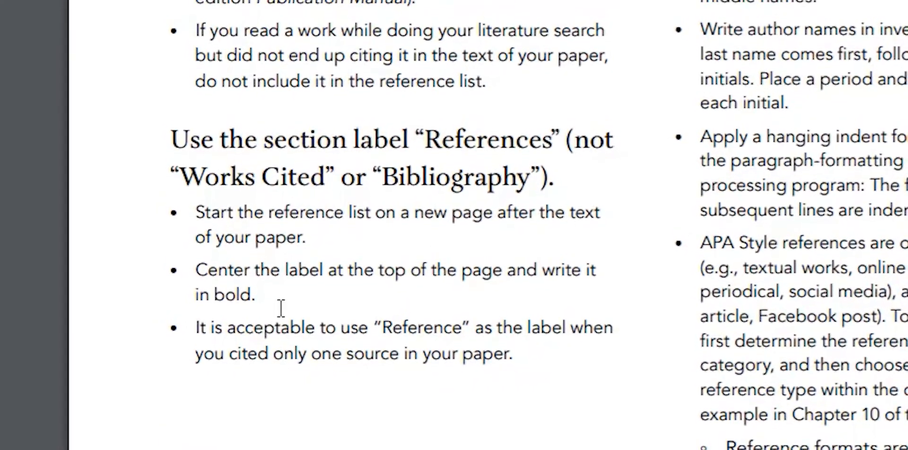
mouse_move(327, 306)
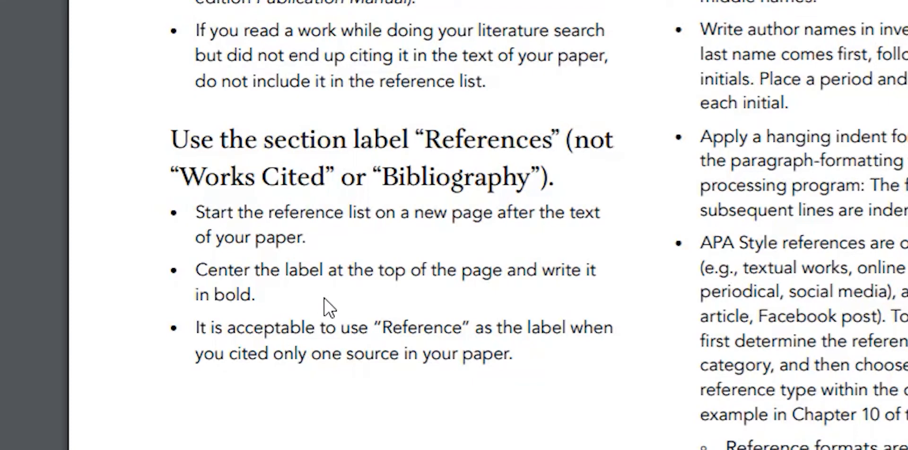
mouse_move(418, 414)
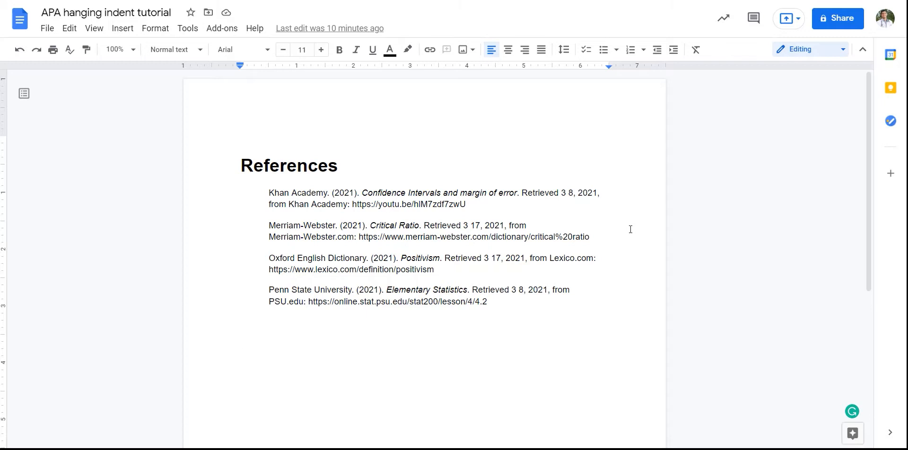
mouse_move(423, 163)
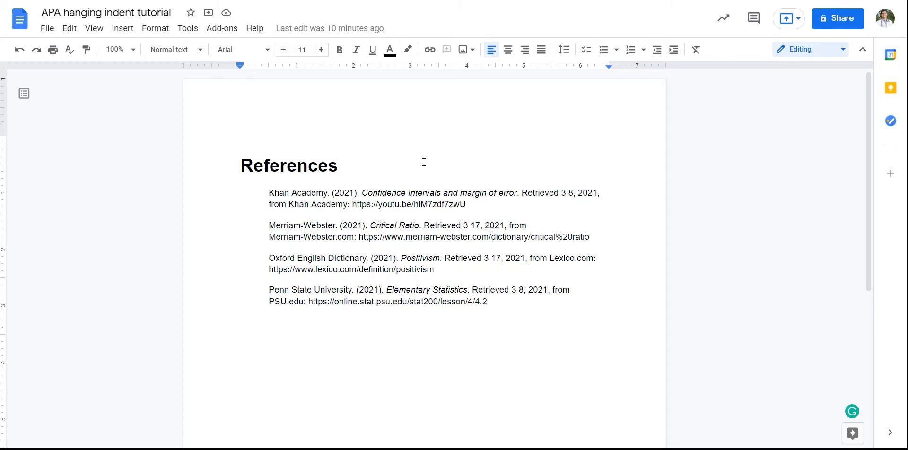
mouse_move(423, 162)
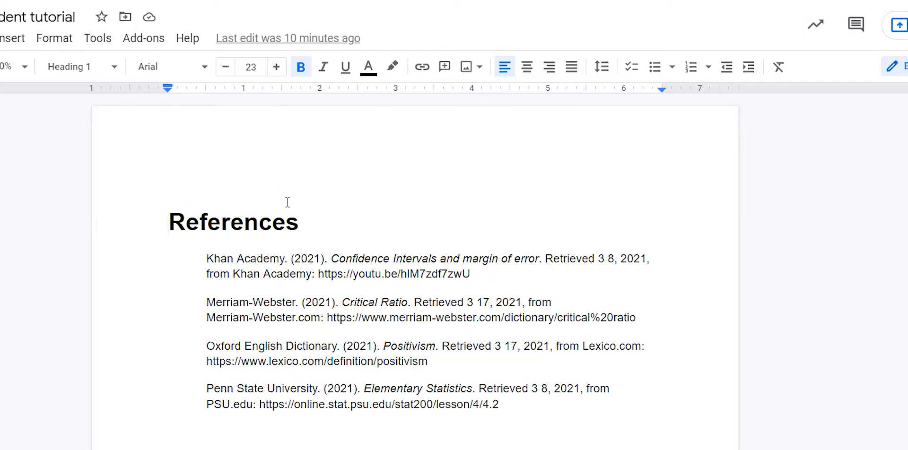
mouse_move(511, 125)
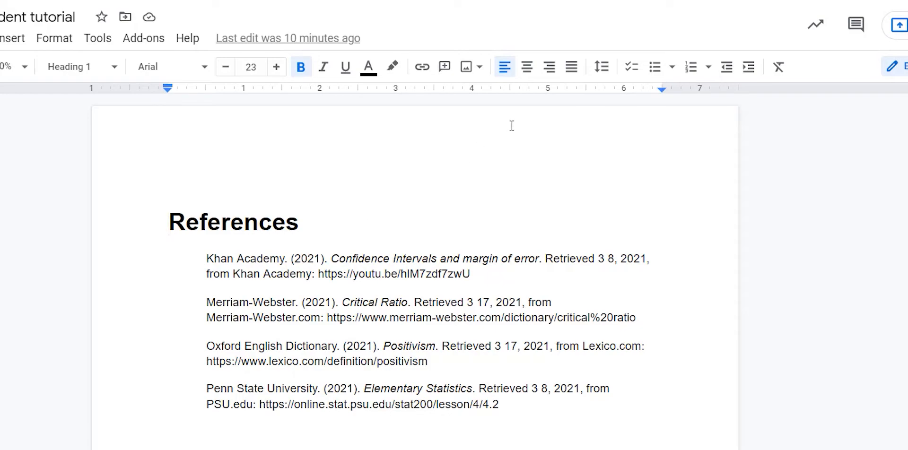
mouse_move(526, 67)
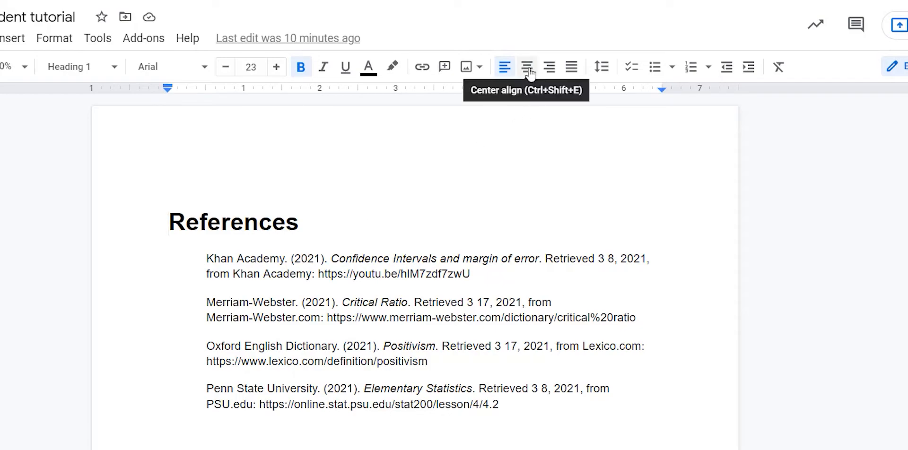
- Center-align the 'References' heading
left_click(526, 67)
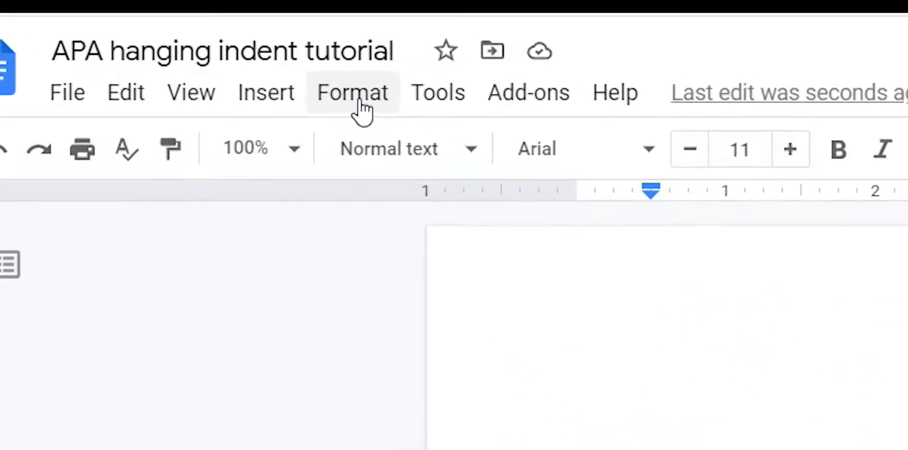
- Apply a 0.5-inch hanging special indent to the four reference entries via Indentation options
left_click(351, 92)
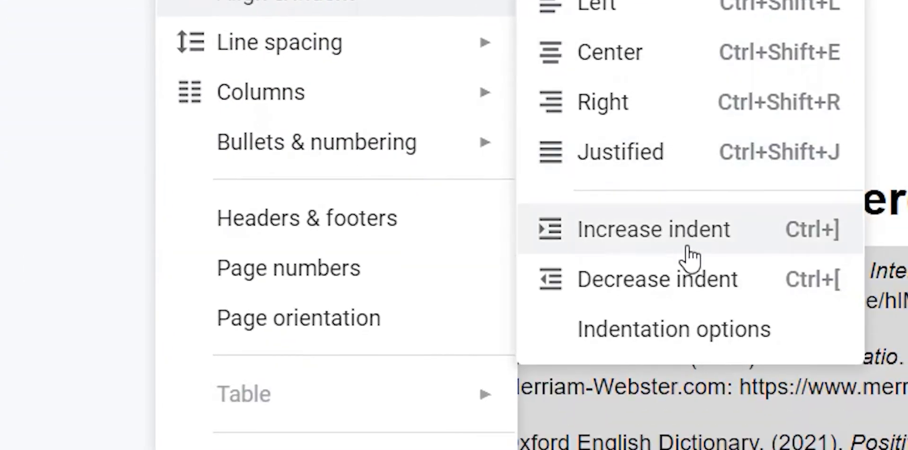
left_click(673, 329)
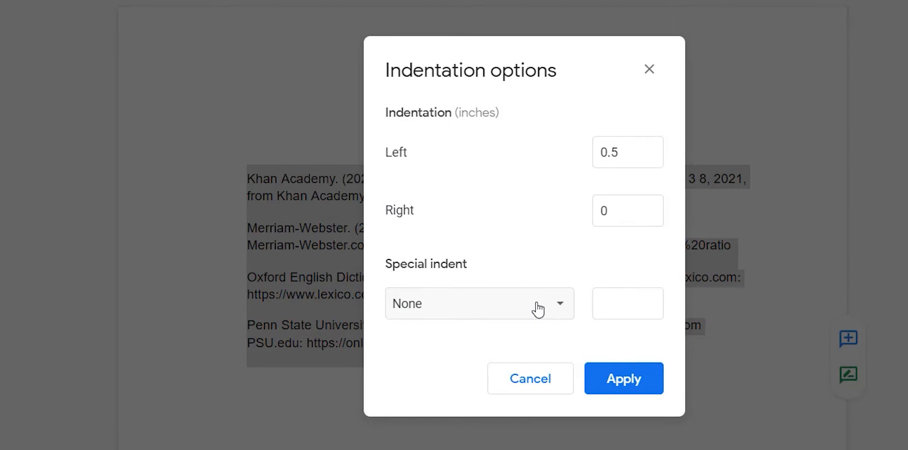
left_click(478, 303)
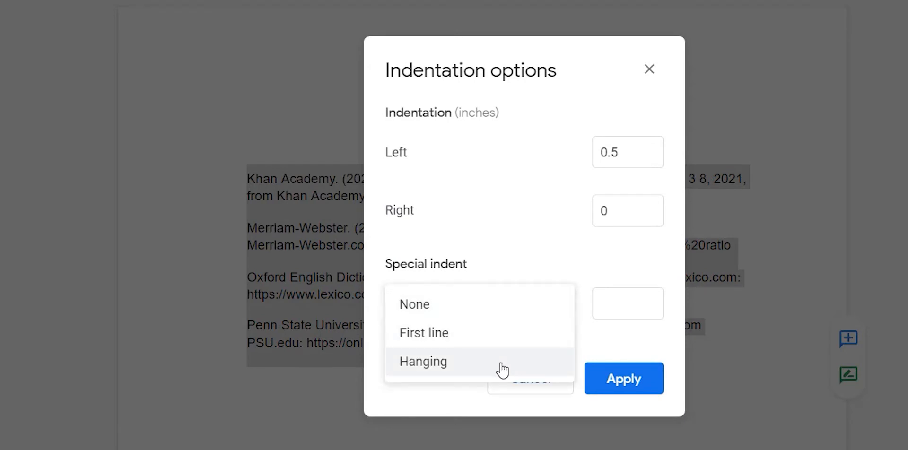
left_click(423, 362)
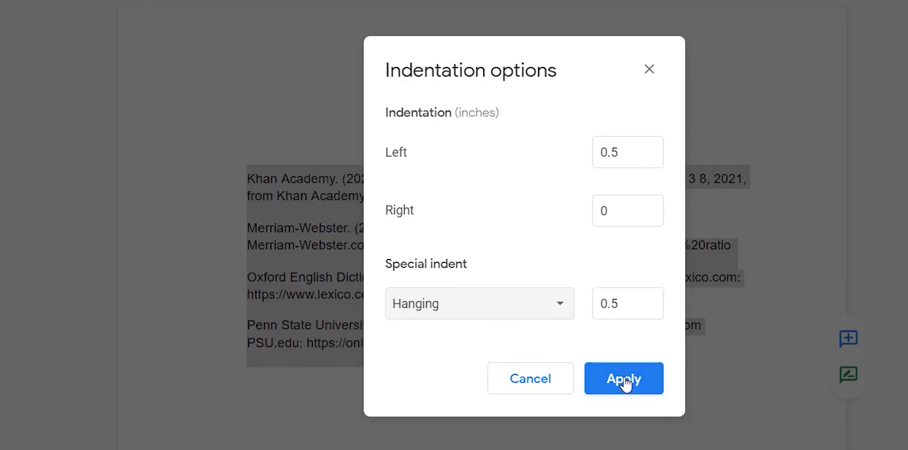
left_click(623, 379)
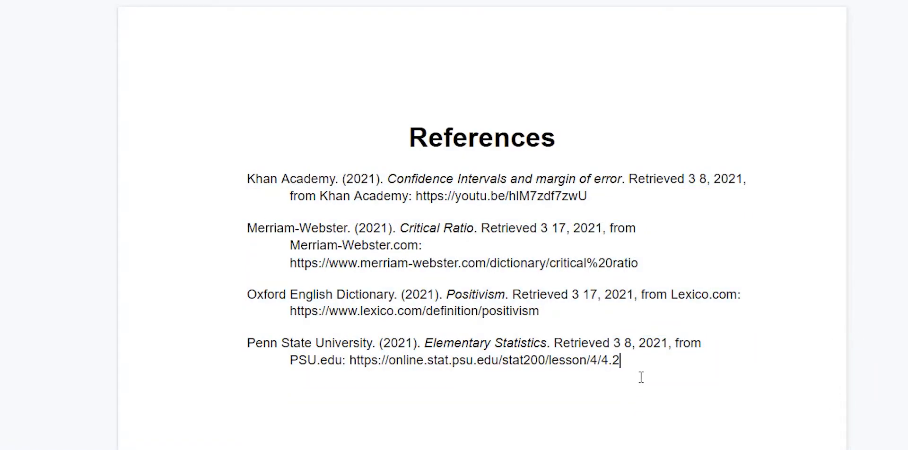
mouse_move(640, 362)
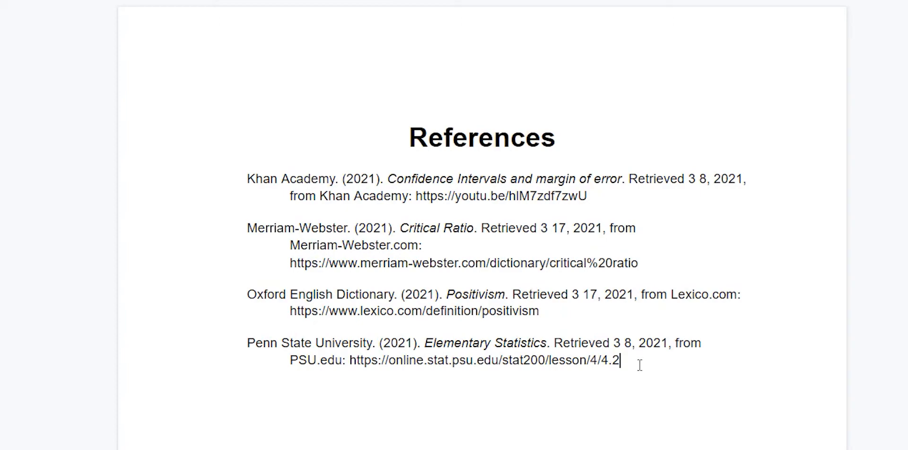
key("ctrl+a")
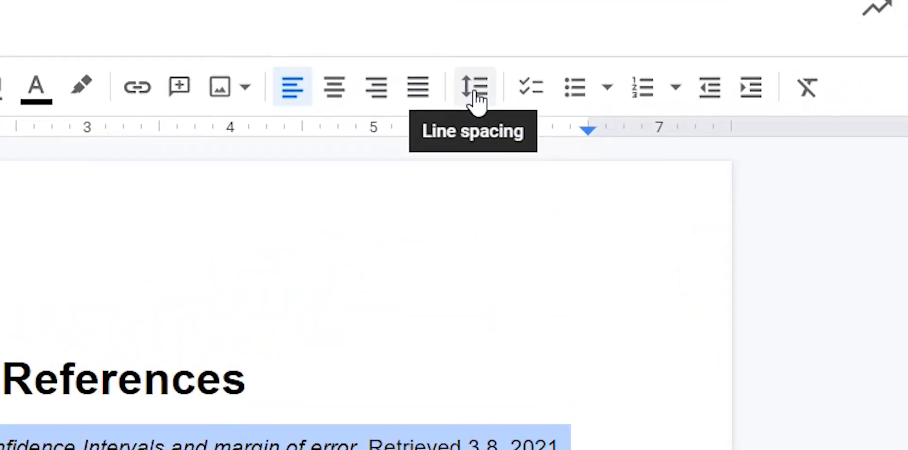
- Set line spacing of the selected reference entries to Double, then deselect
left_click(474, 87)
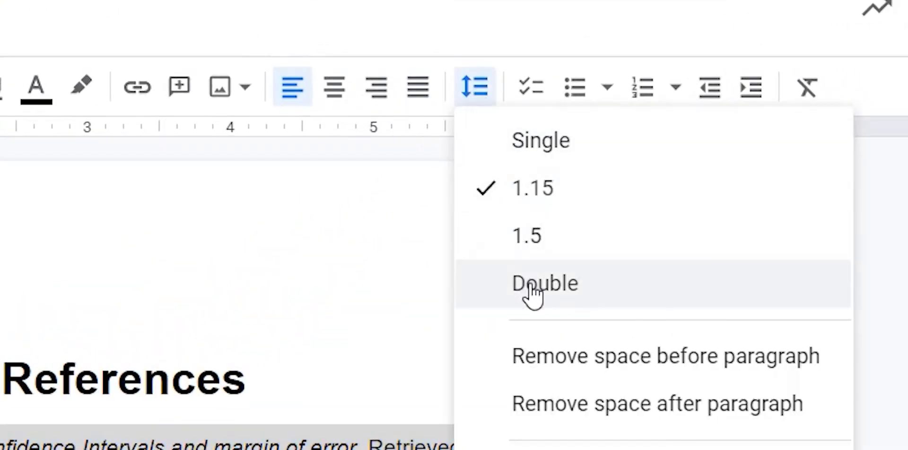
left_click(543, 283)
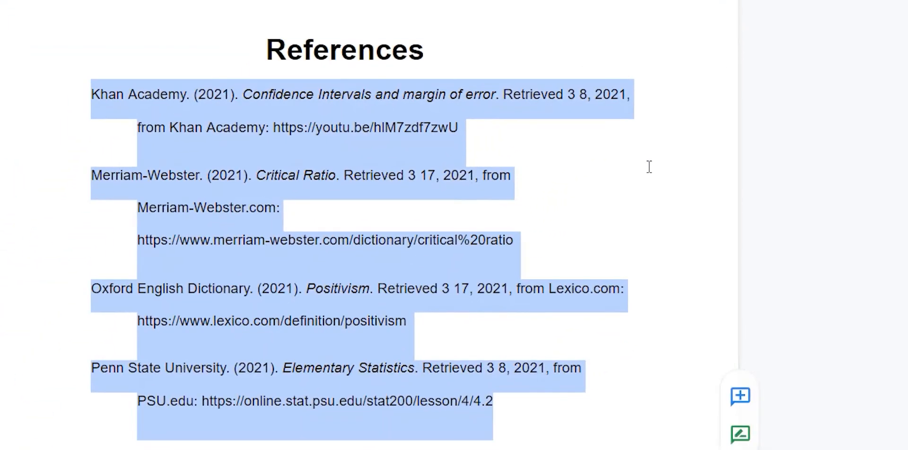
left_click(648, 168)
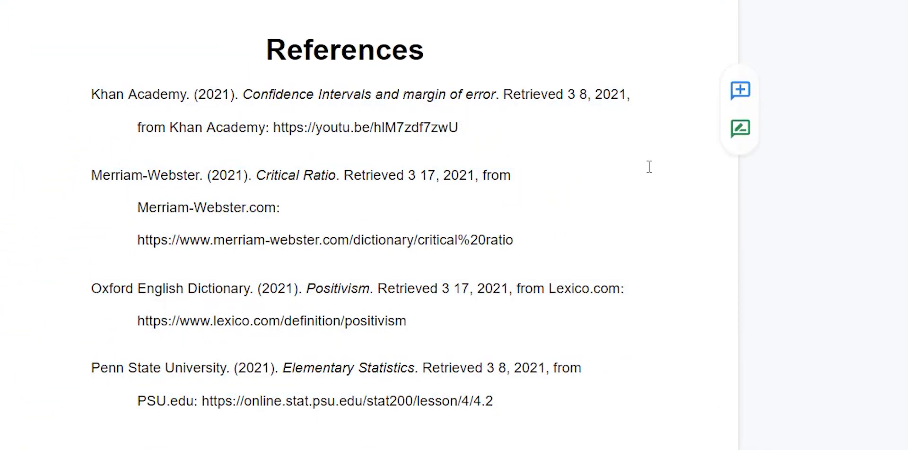